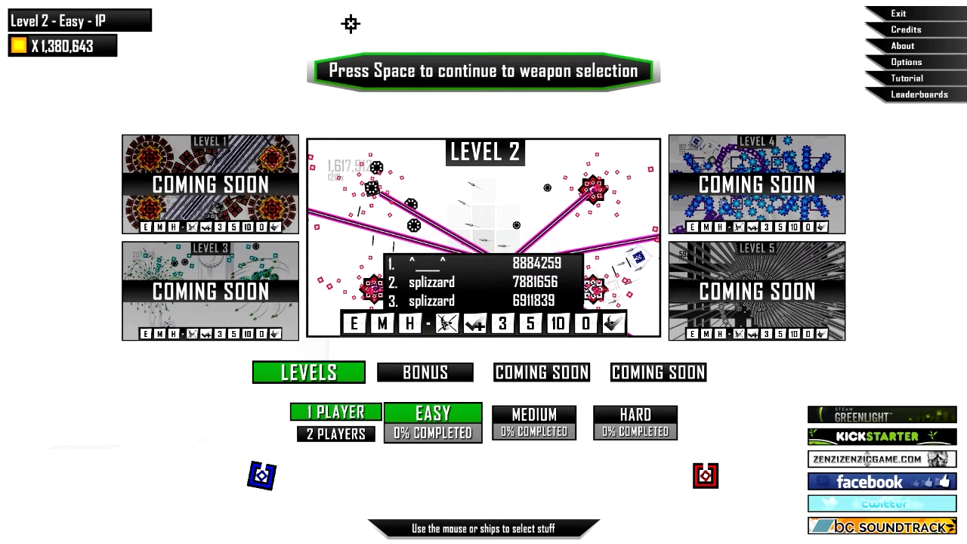
mouse_move(435, 36)
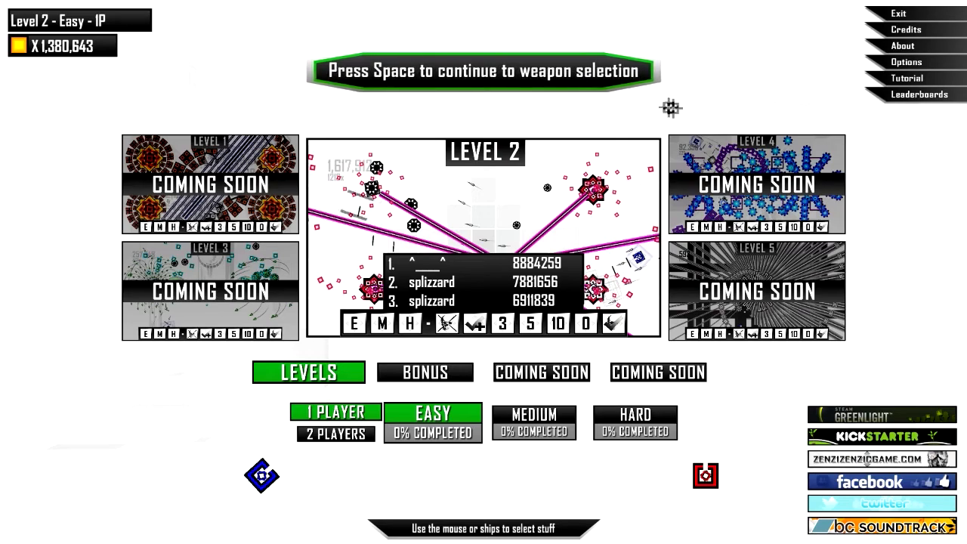
Continue from Level 2 on Easy to the weapon selection screen.
key(space)
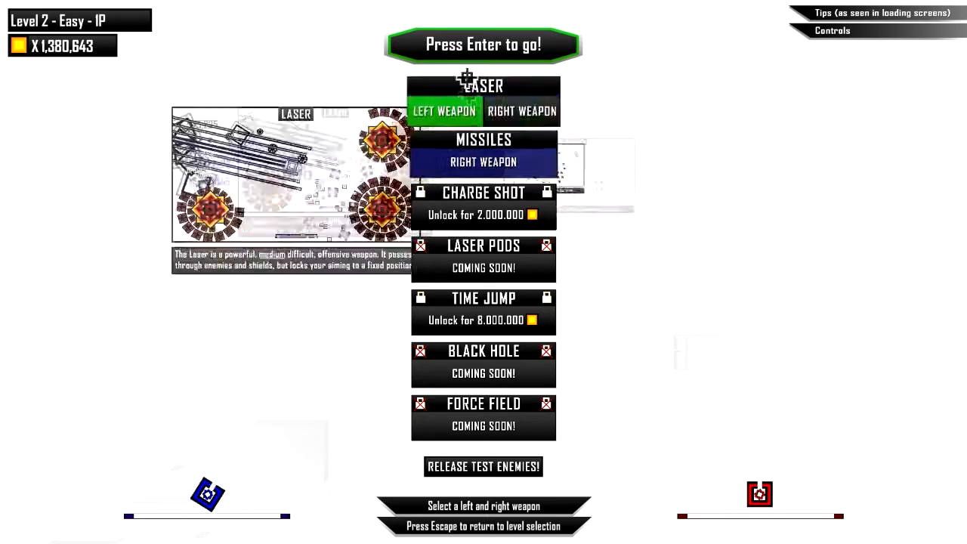
Start Level 2 with Laser and Missiles and play to Game Over, scoring 907,327 with 3 deaths.
key(enter)
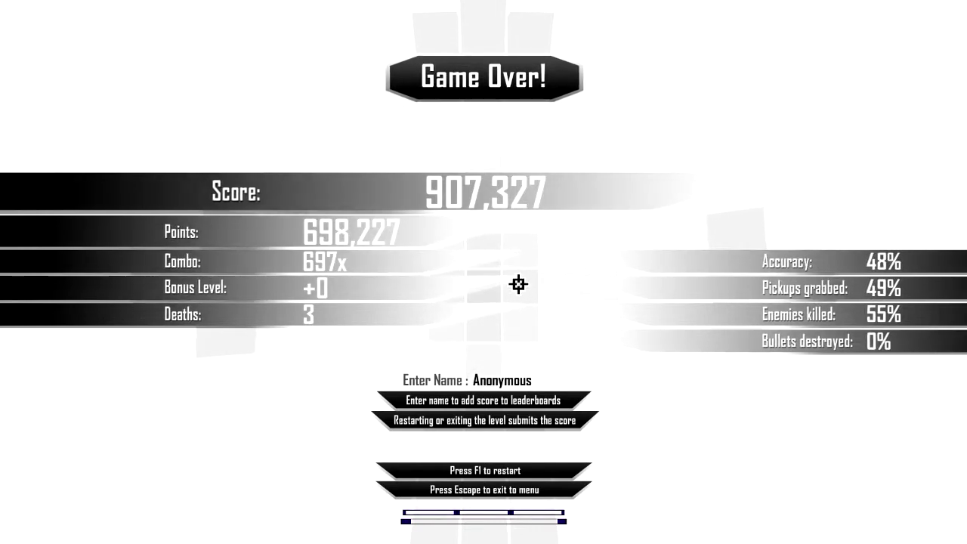
Restart Level 2 with F1 and play to Game Over, scoring 1,764,337 with 75% enemies killed.
key(f1)
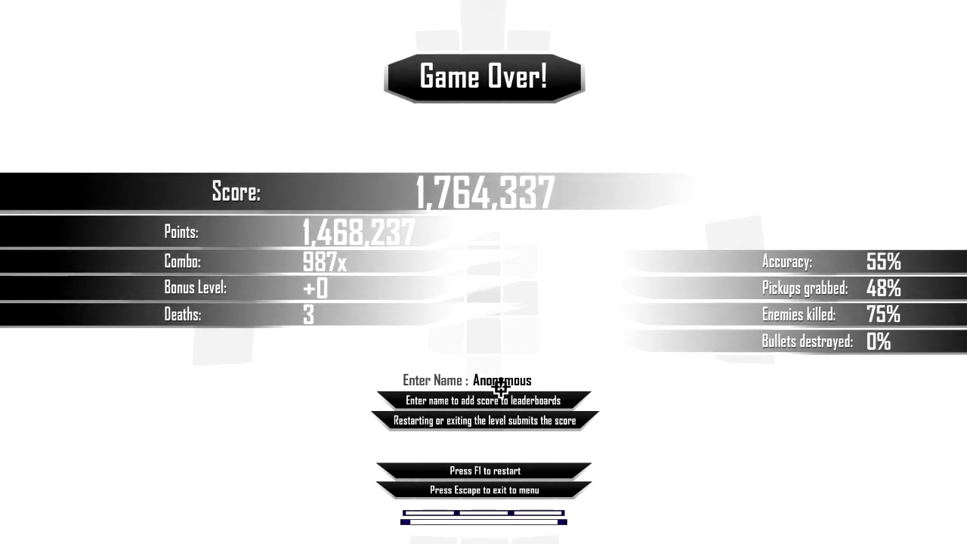
Leave the Game Over results and return to level selection, coin total 3,866,961.
key(escape)
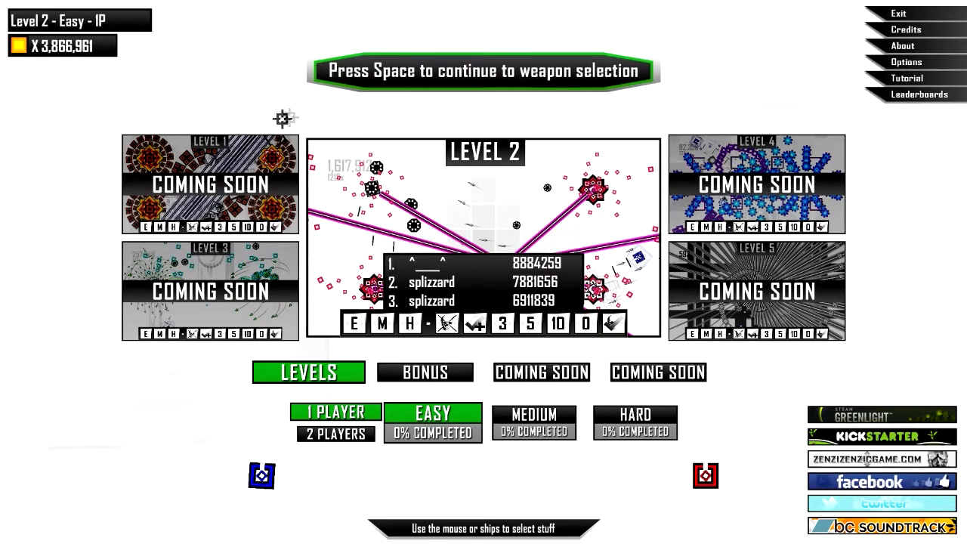
mouse_move(466, 72)
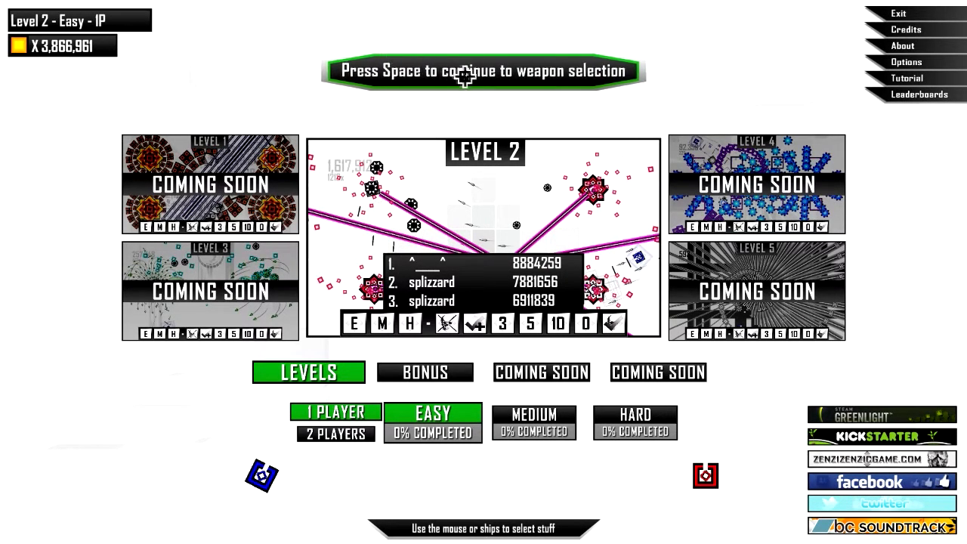
Equip Charge Shot as the right weapon alongside Laser, unlocking it for 2,000,000 coins.
key(space)
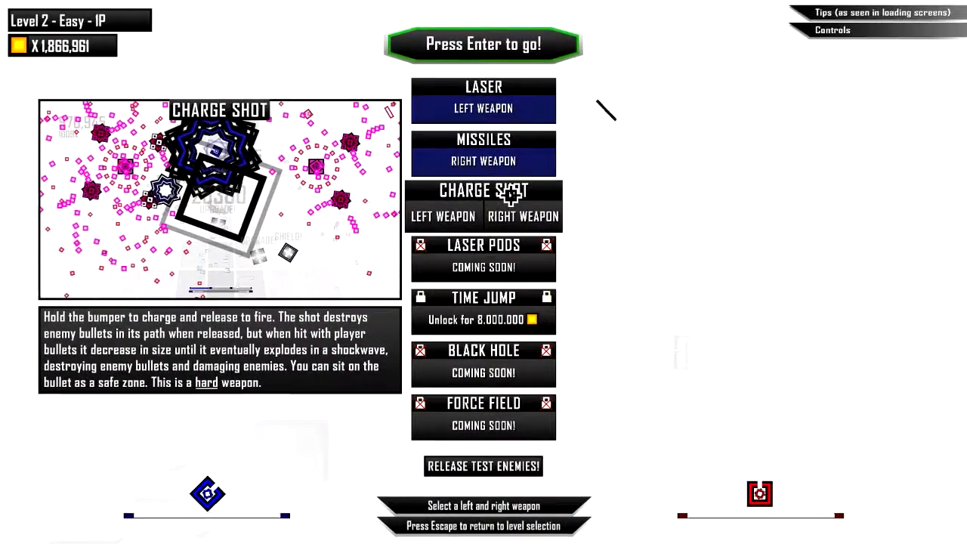
click(522, 216)
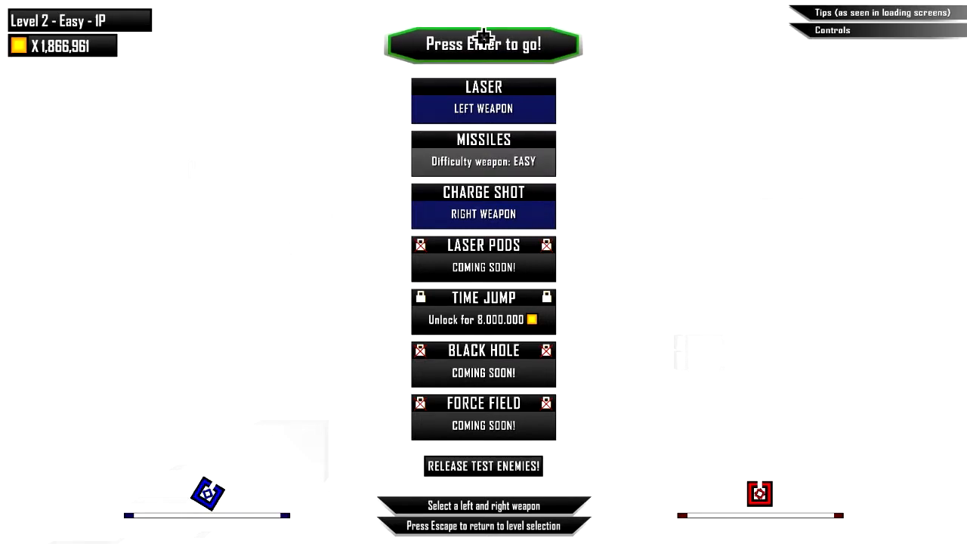
key(enter)
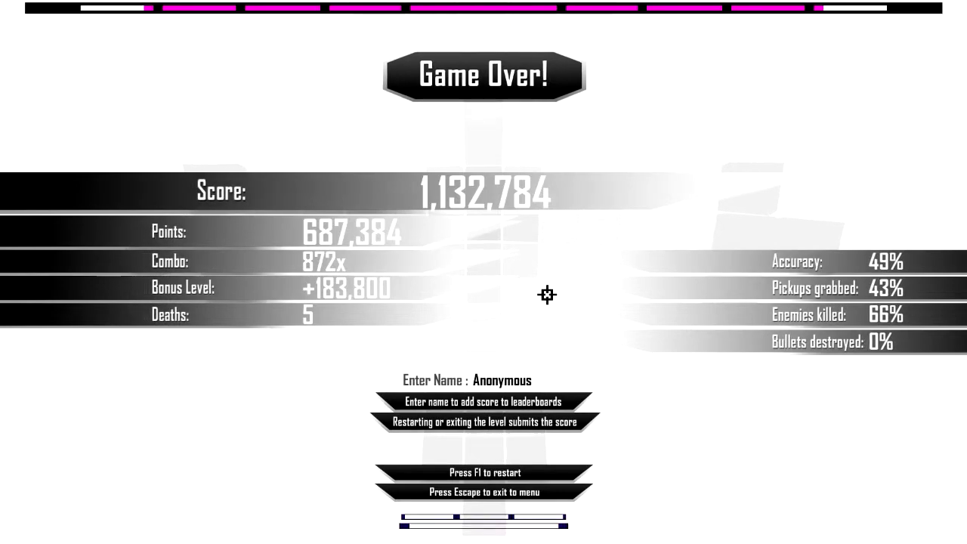
Leave the Game Over screen after scoring 1,132,784 and return to level selection.
key(escape)
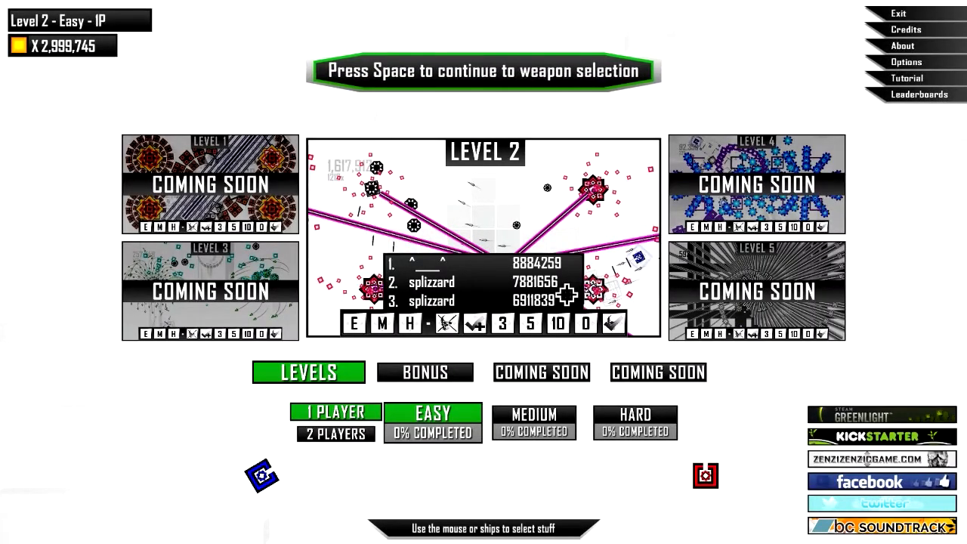